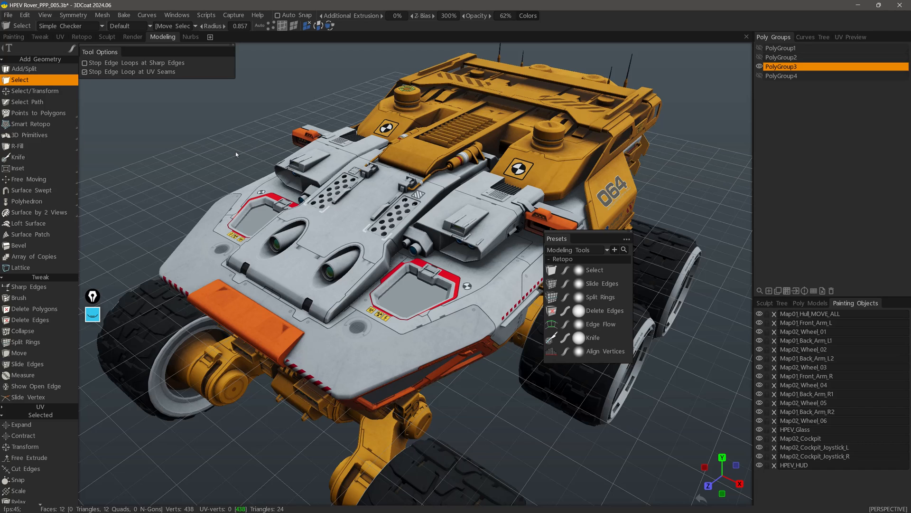
pyautogui.moveTo(604, 283)
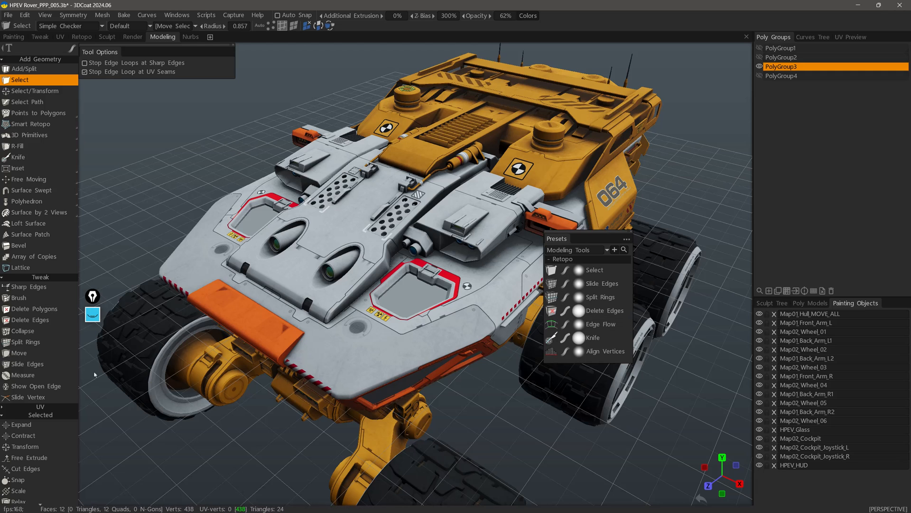
# Scroll the Modeling tool panel down to reach Edge Flow and Equalize Edges.
pyautogui.scroll(-3)
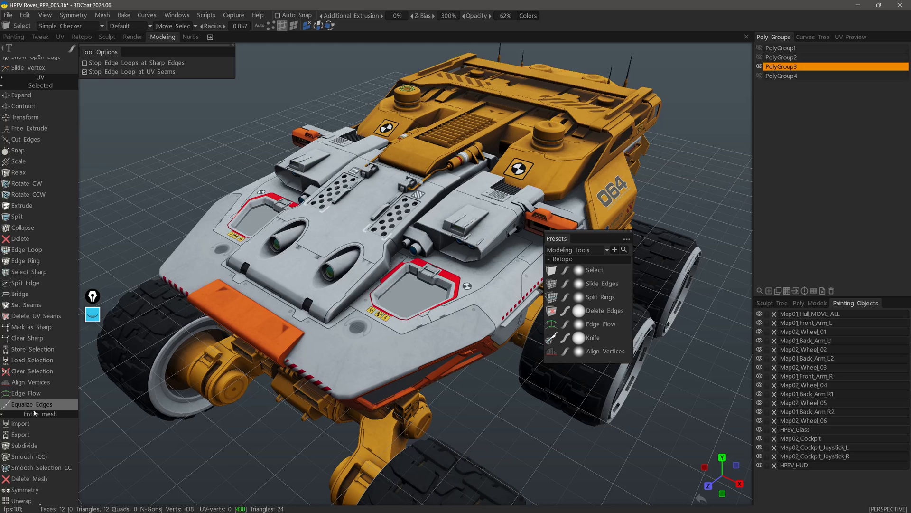
pyautogui.moveTo(57, 64)
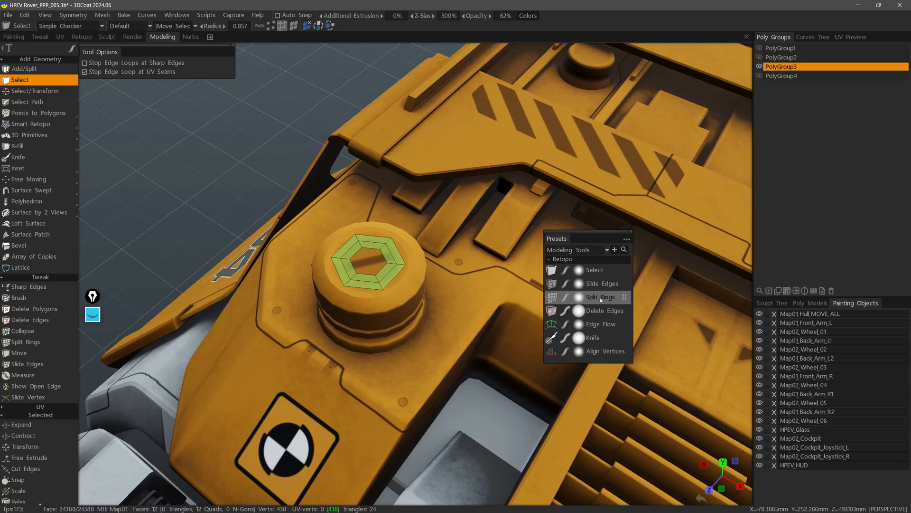
# Add three new edge rings across the hexagonal ring with Split Rings, reaching 24 quads.
pyautogui.click(601, 296)
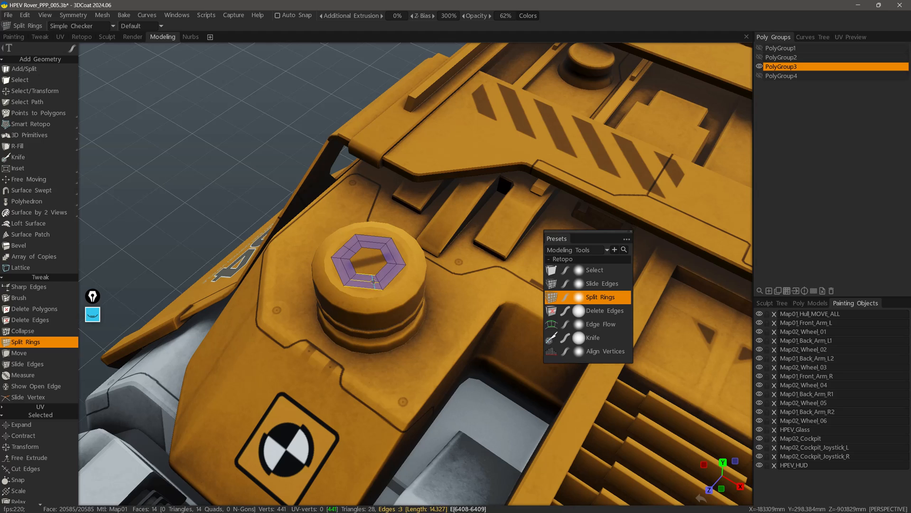
pyautogui.click(361, 273)
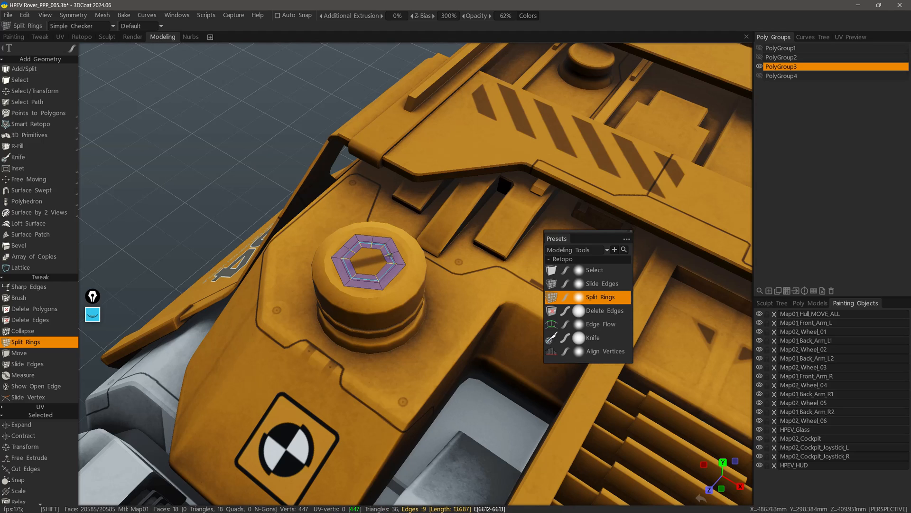
pyautogui.click(346, 269)
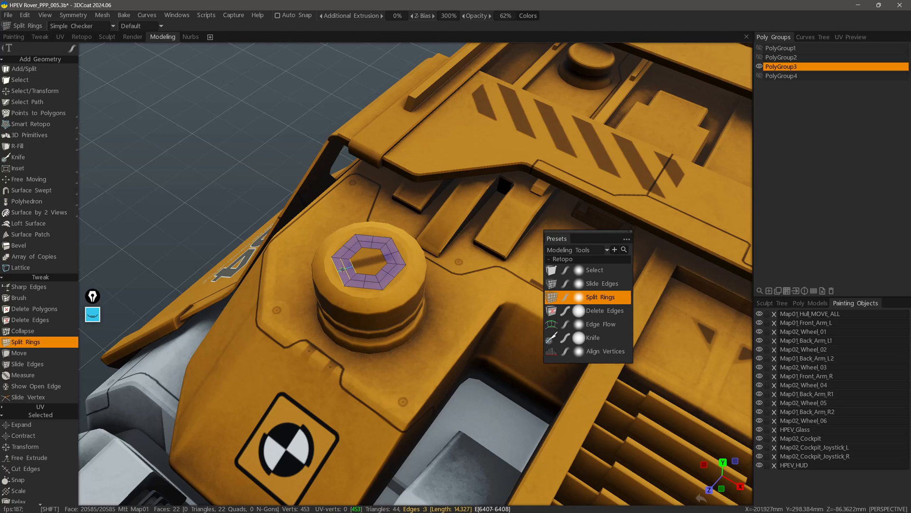
pyautogui.click(370, 265)
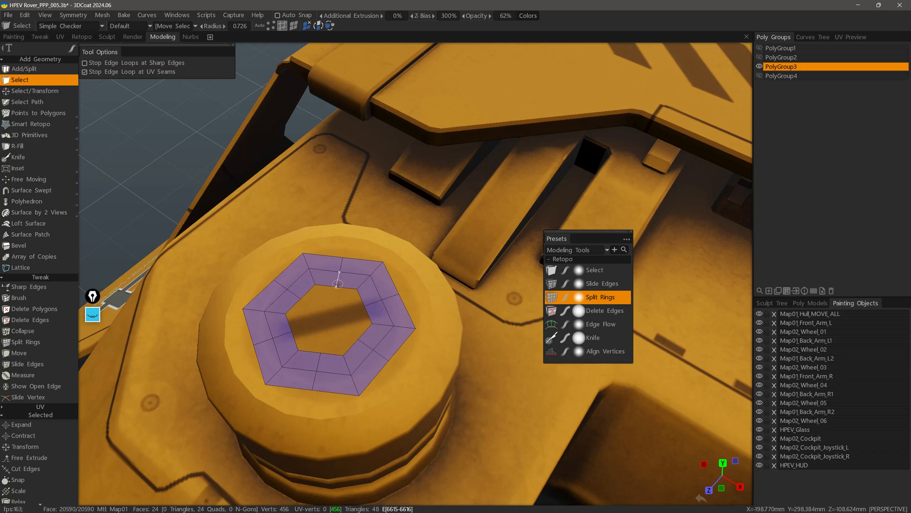
pyautogui.moveTo(337, 275)
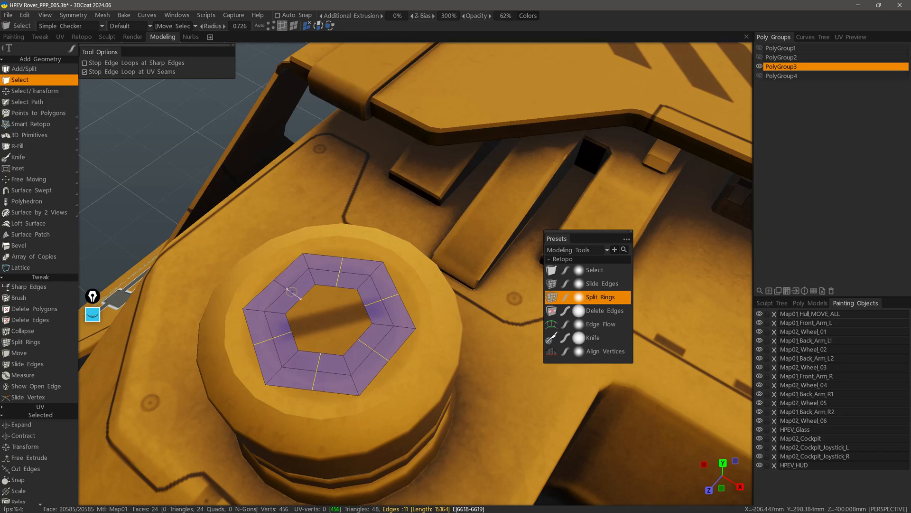
# Apply Edge Flow to the selected ring edges with curvature 0.730.
pyautogui.rightClick(337, 282)
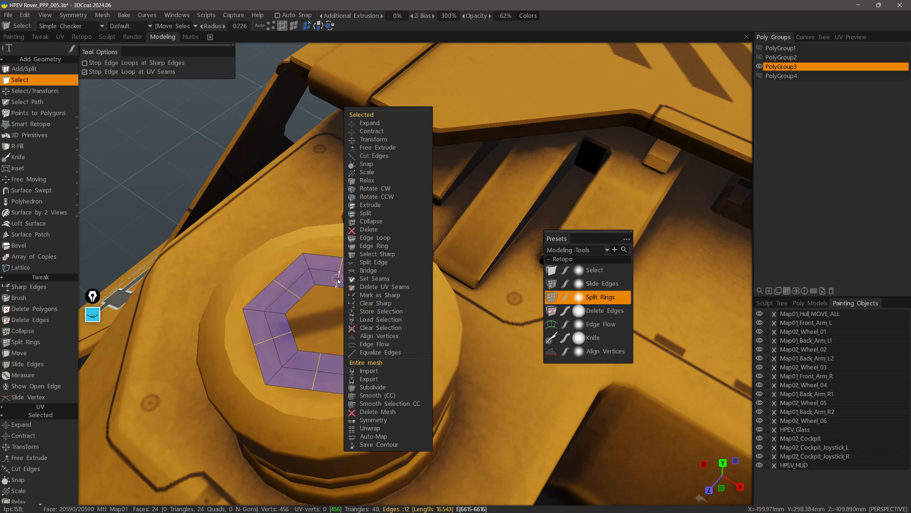
pyautogui.click(374, 343)
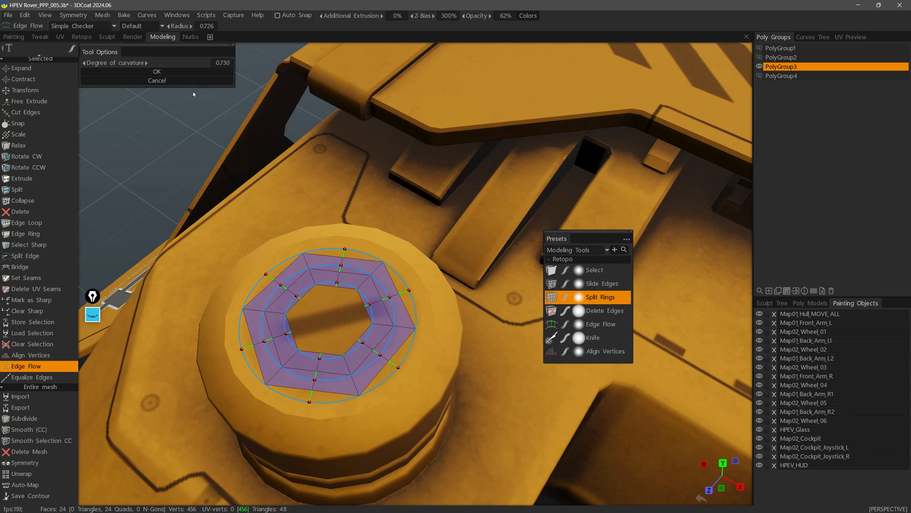
pyautogui.click(156, 71)
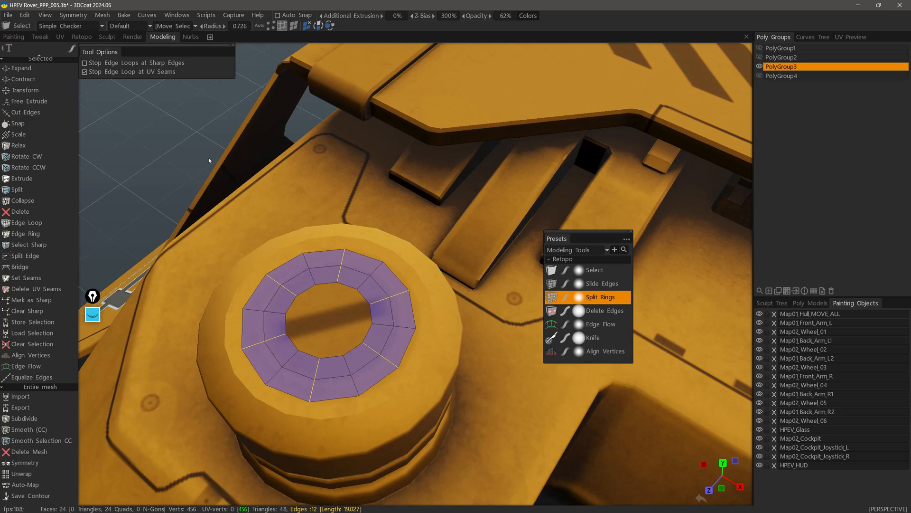
pyautogui.moveTo(144, 327)
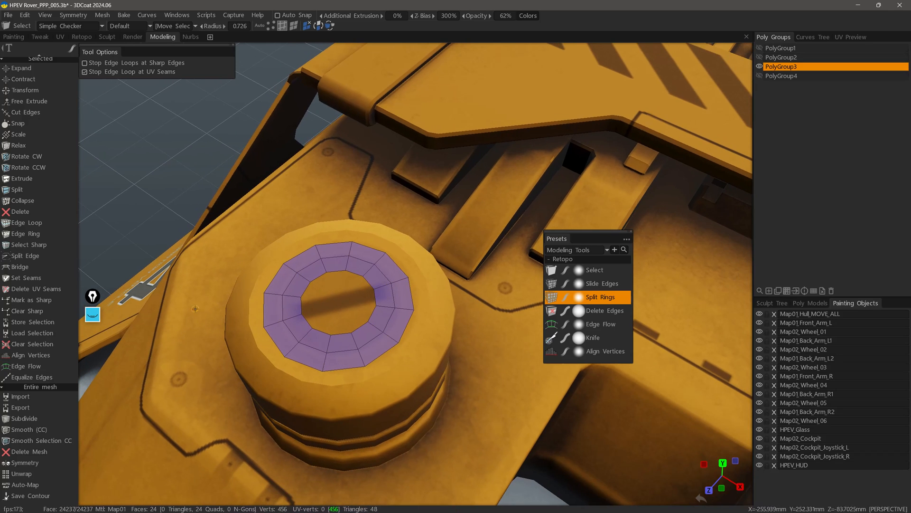
pyautogui.click(594, 283)
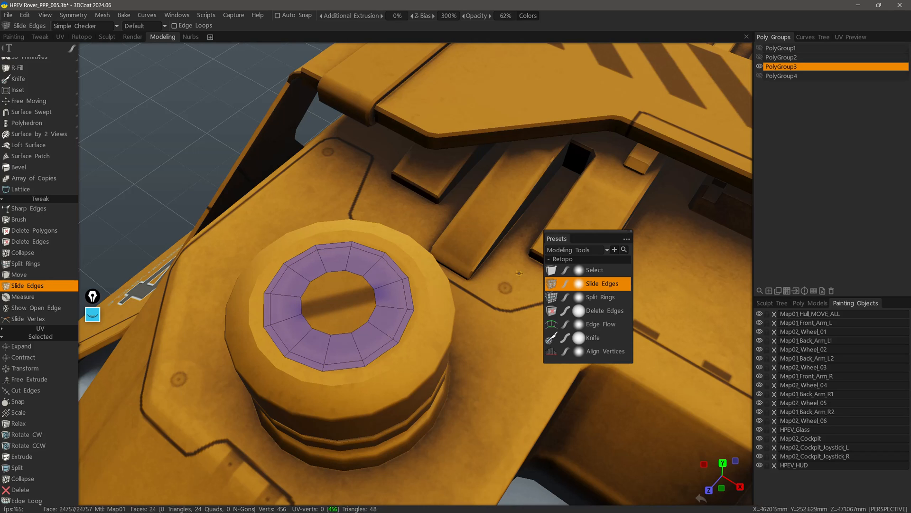
pyautogui.click(594, 270)
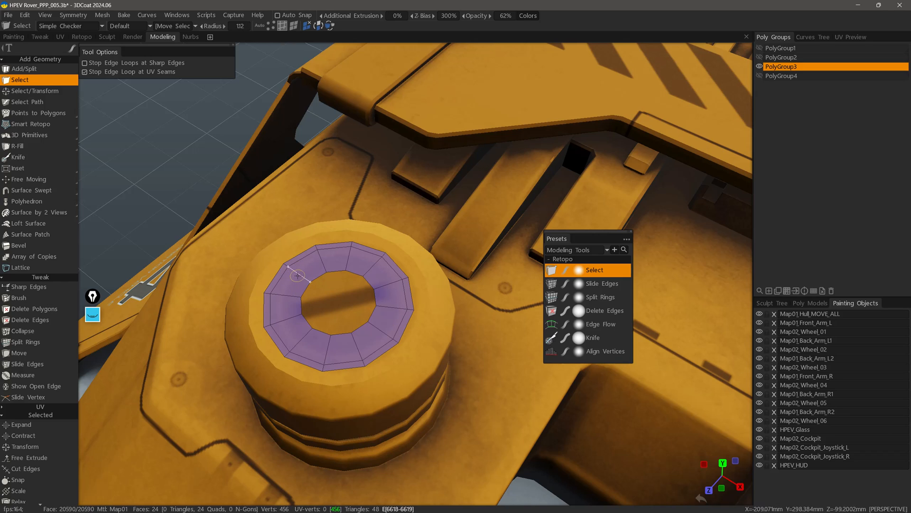
pyautogui.moveTo(298, 275)
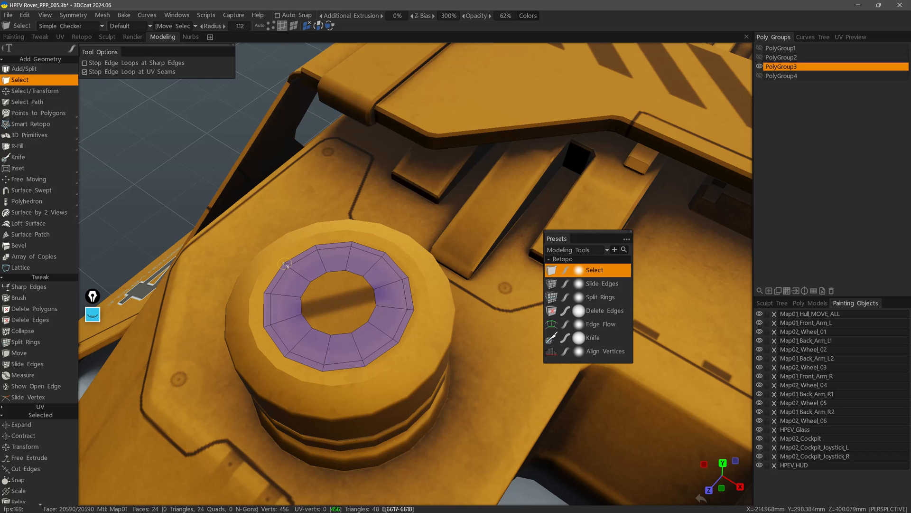
pyautogui.moveTo(300, 277)
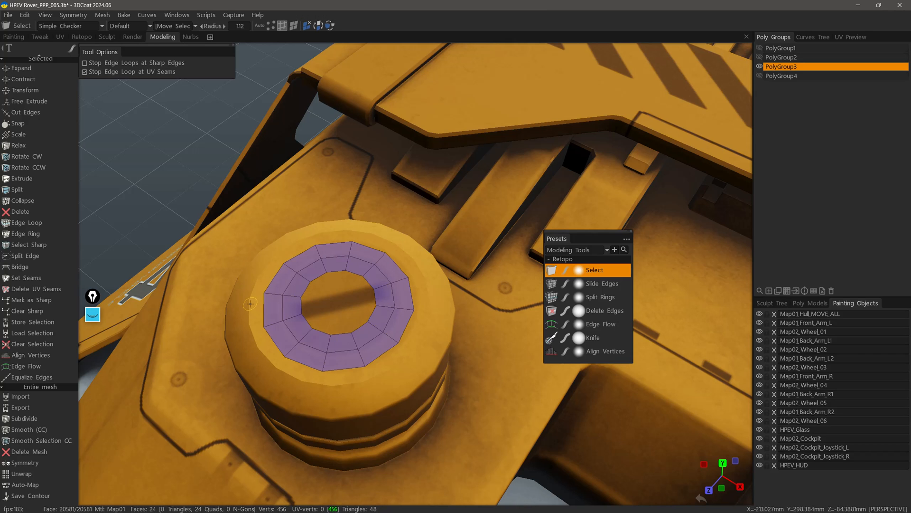
pyautogui.click(781, 75)
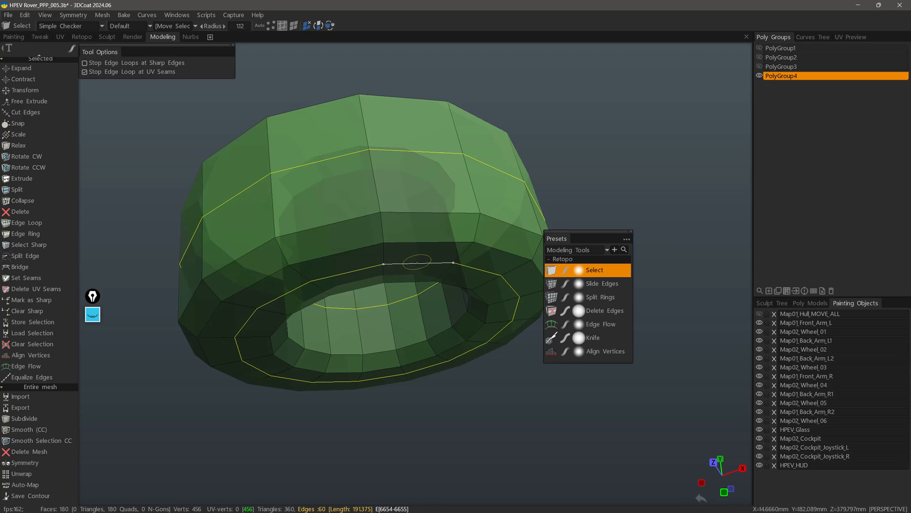
# Open the edge actions menu for the 60 selected tube edges.
pyautogui.rightClick(415, 266)
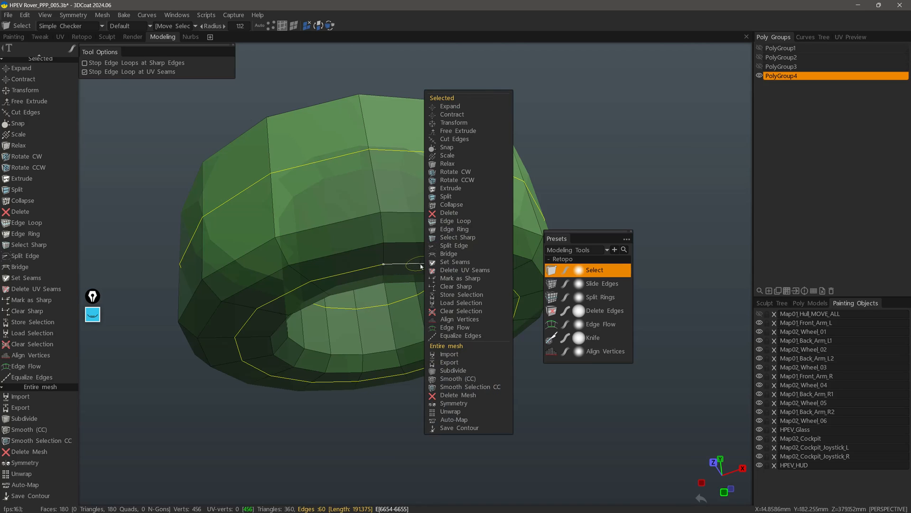
pyautogui.click(455, 326)
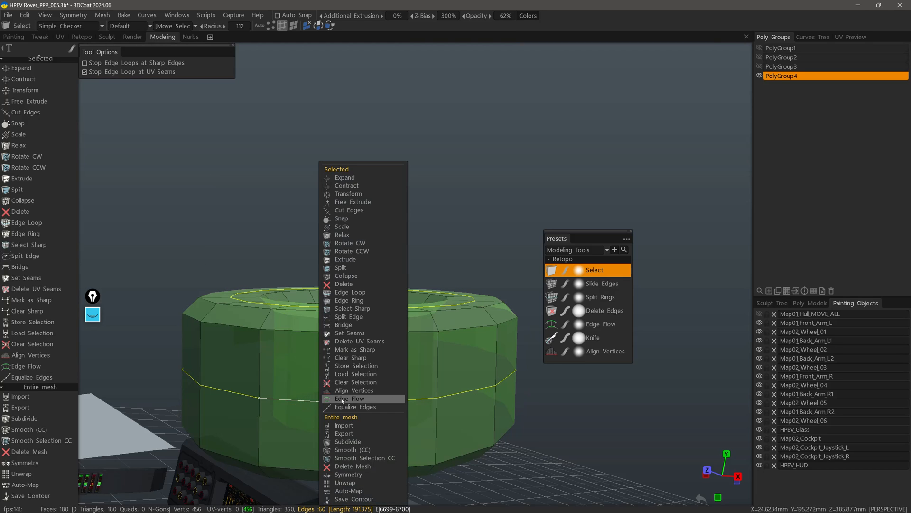
# Apply Edge Flow to the tube loops with curvature -0.725.
pyautogui.click(349, 398)
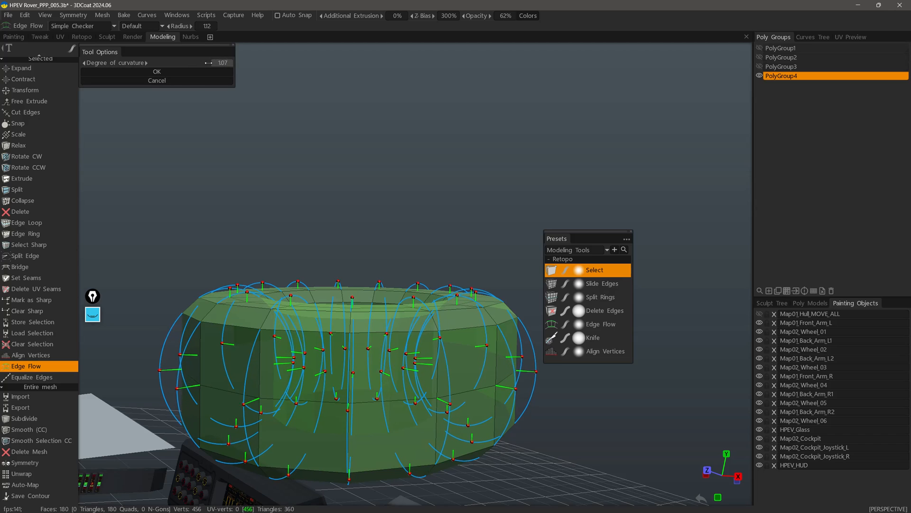
pyautogui.moveTo(209, 62); pyautogui.dragTo(171, 62)
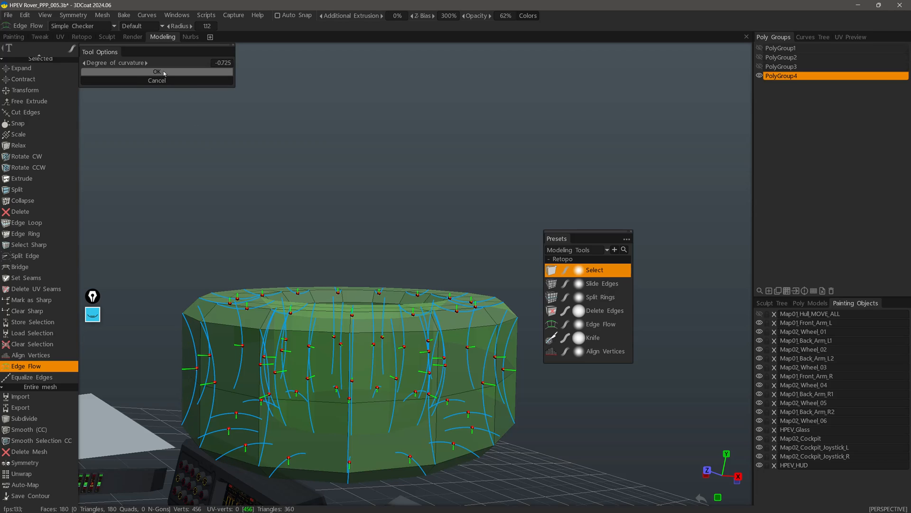
pyautogui.click(156, 71)
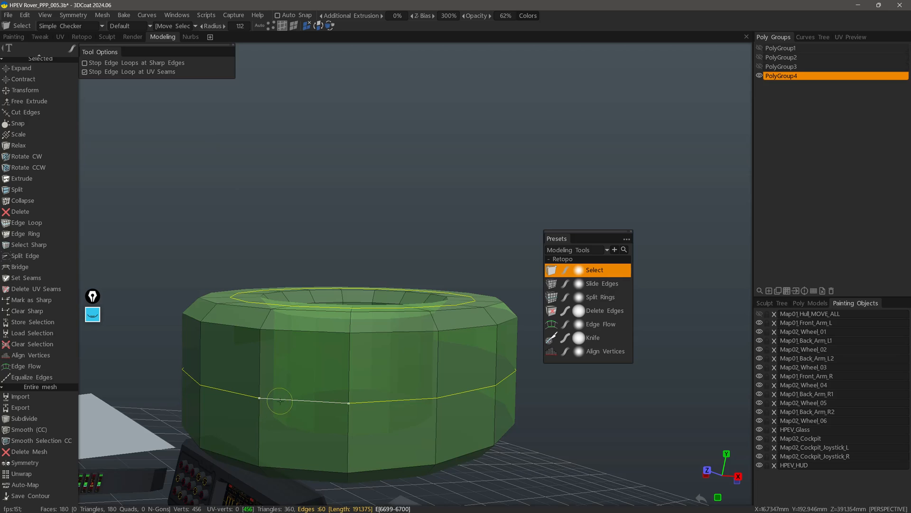
pyautogui.click(25, 366)
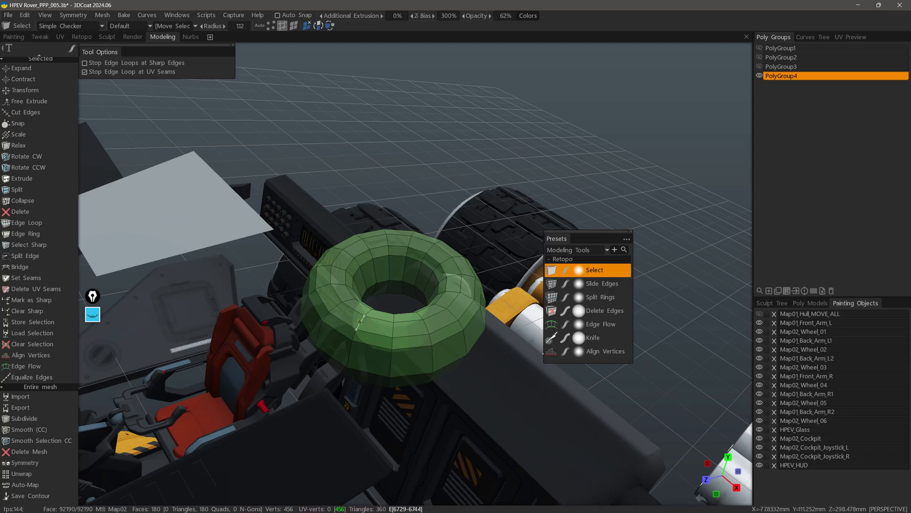
pyautogui.rightClick(360, 323)
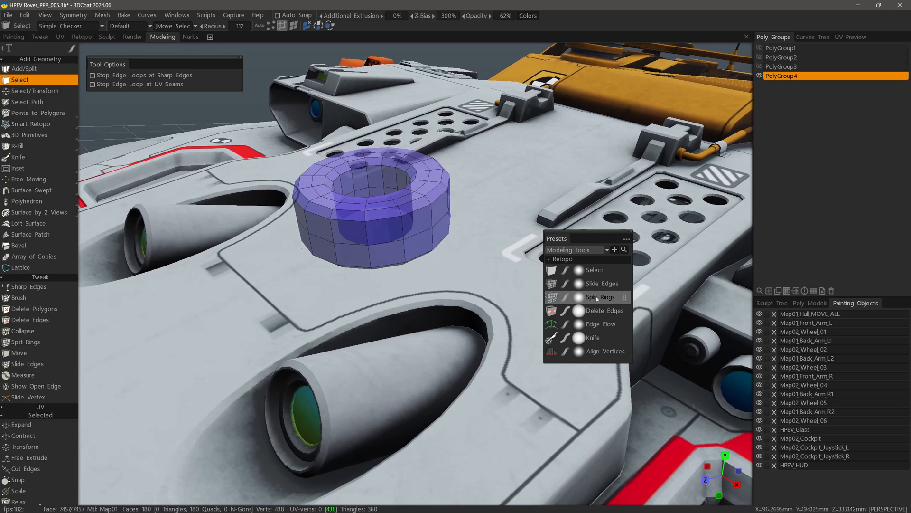
# Pick the middle edge loop of the blue hull ring.
pyautogui.click(602, 283)
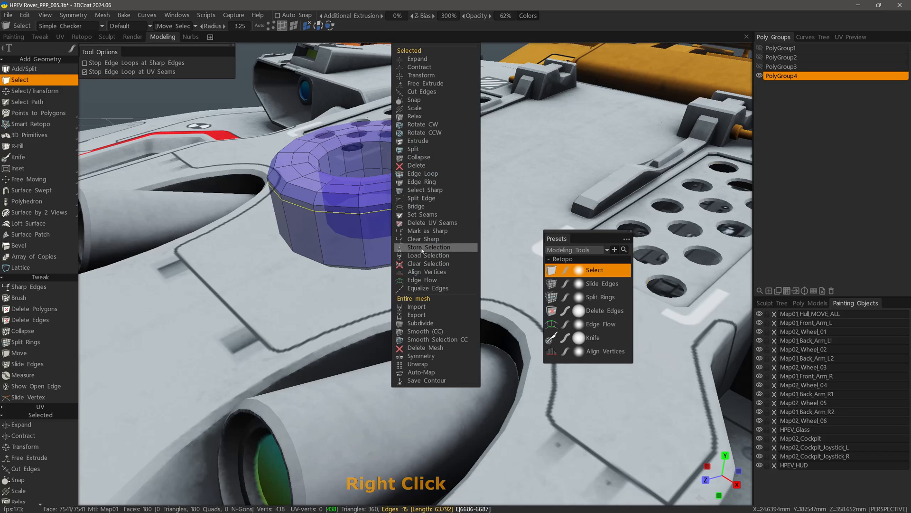
# Apply Edge Flow to the blue ring's loop at curvature 1.00.
pyautogui.click(422, 280)
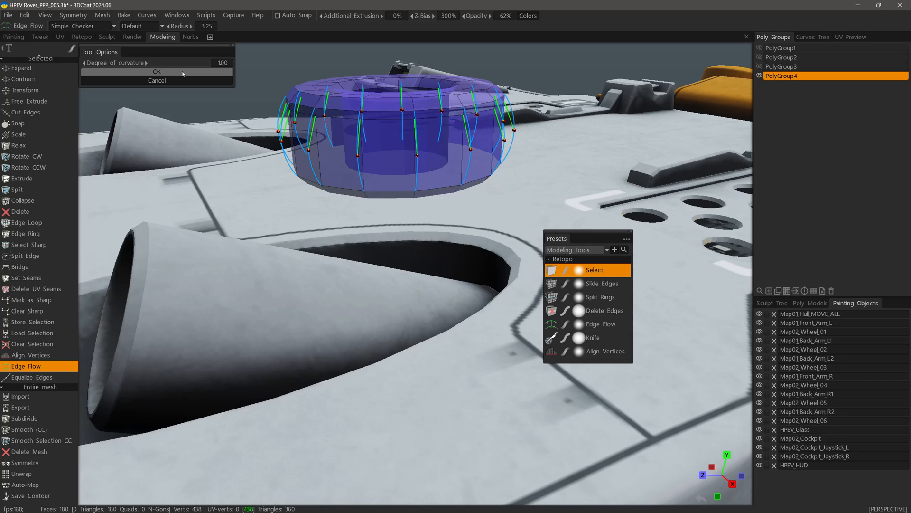
pyautogui.click(156, 72)
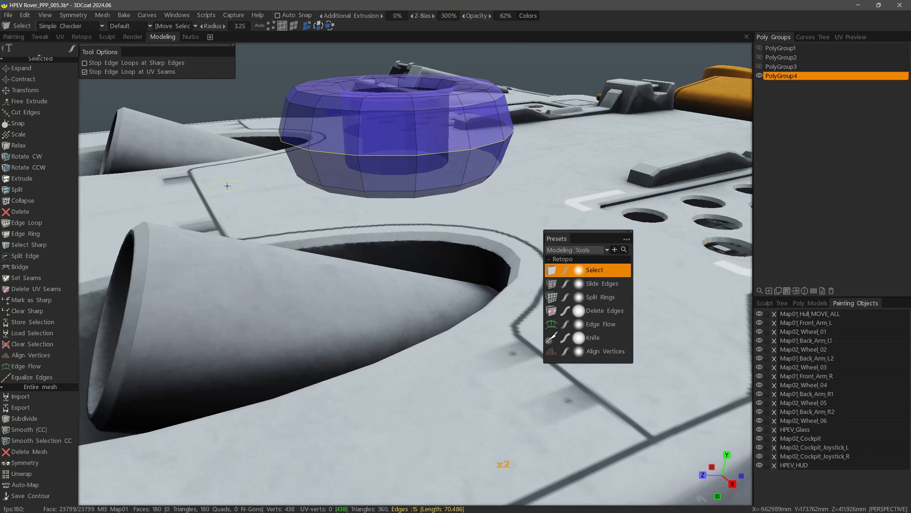